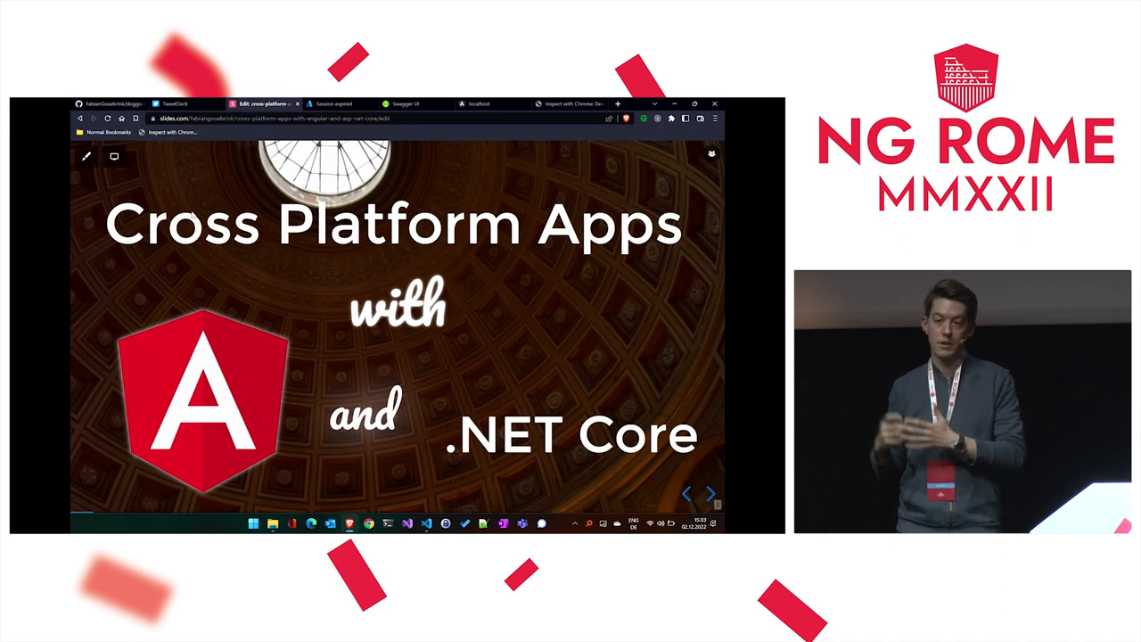
Step: Advance the Slides.com deck toward the Sample App slide
{"action": "left_click", "coordinate": [710, 494]}
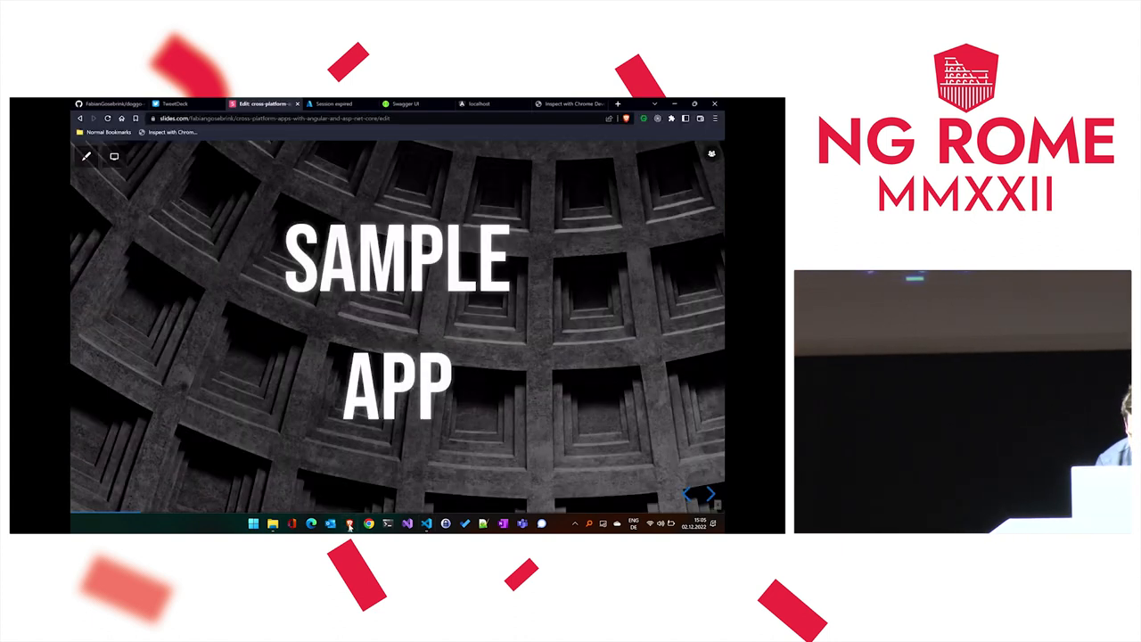
Step: Switch to the localhost Doggos tab and reload it so Winston's rating page loads
{"action": "left_click", "coordinate": [490, 104]}
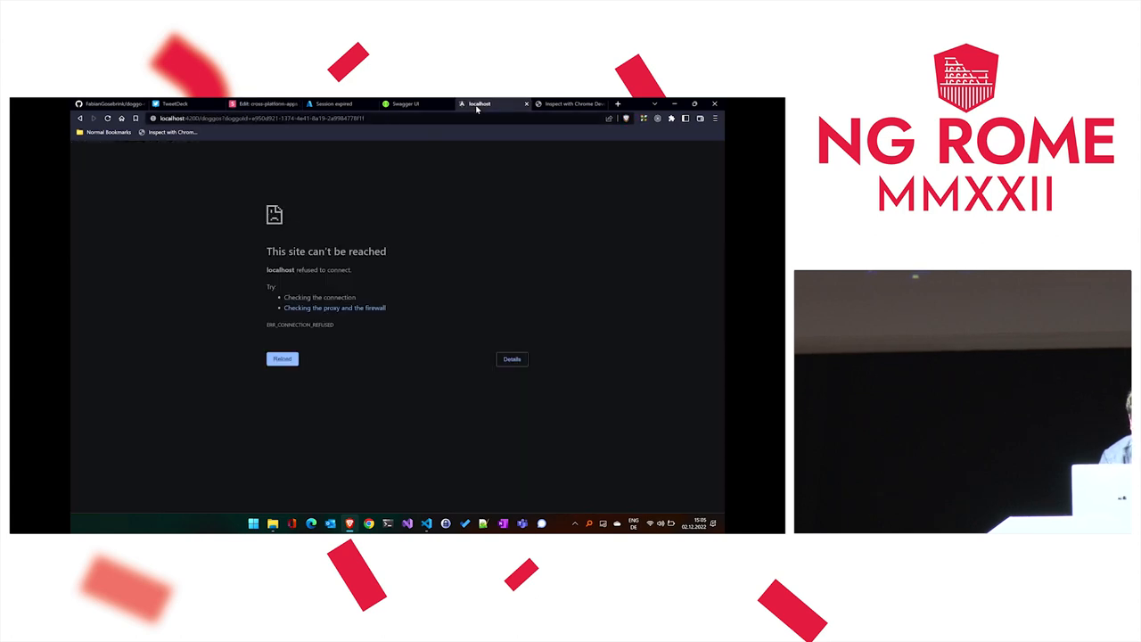
{"action": "left_click", "coordinate": [281, 358]}
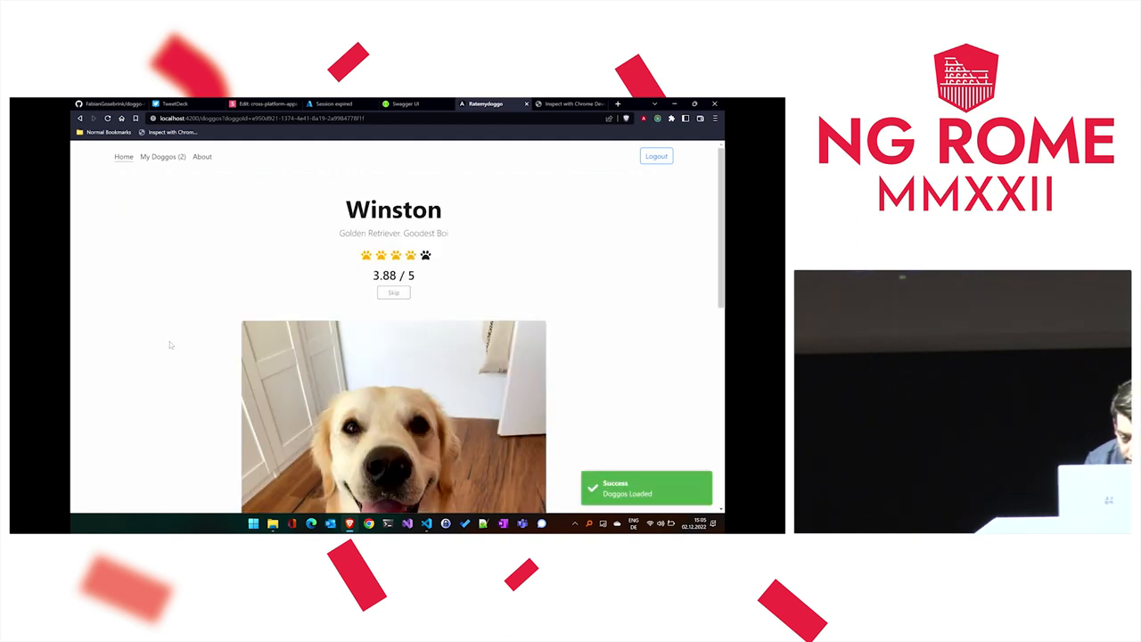
{"action": "scroll", "scroll_direction": "down", "scroll_amount": 3}
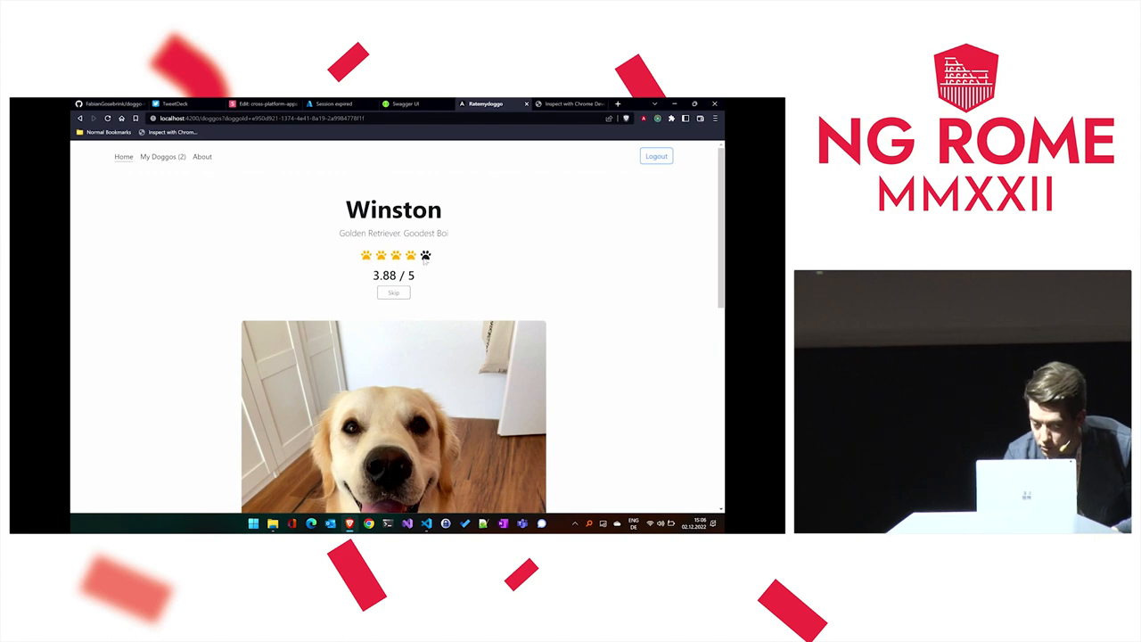
Step: Skip to the next doggo, then show the My Doggos list with both Winston entries
{"action": "left_click", "coordinate": [424, 257]}
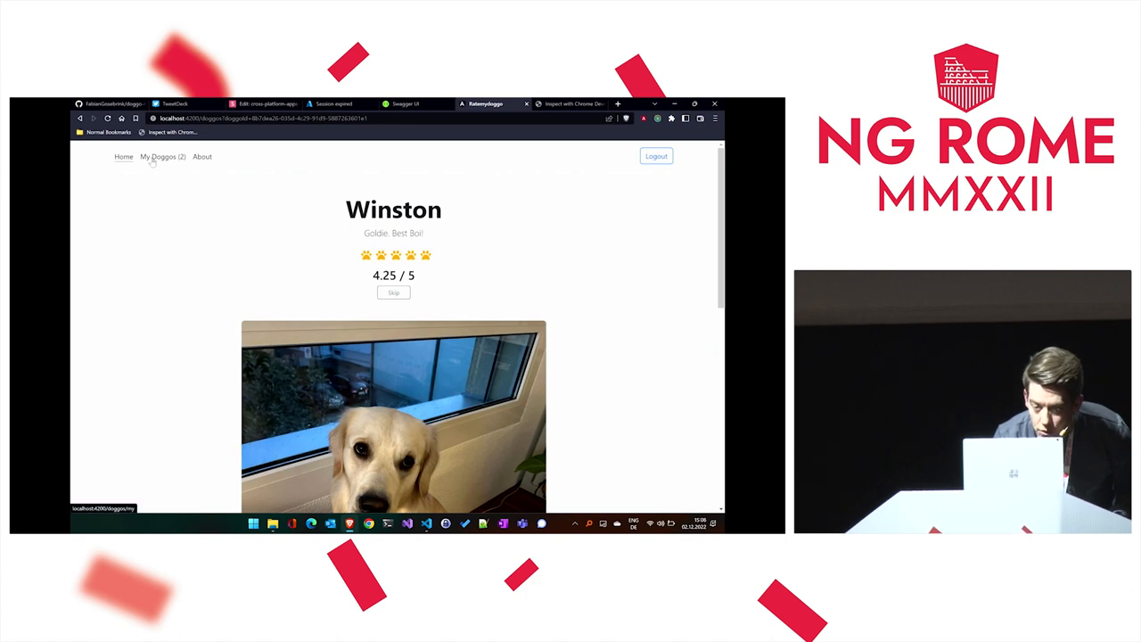
{"action": "left_click", "coordinate": [160, 157]}
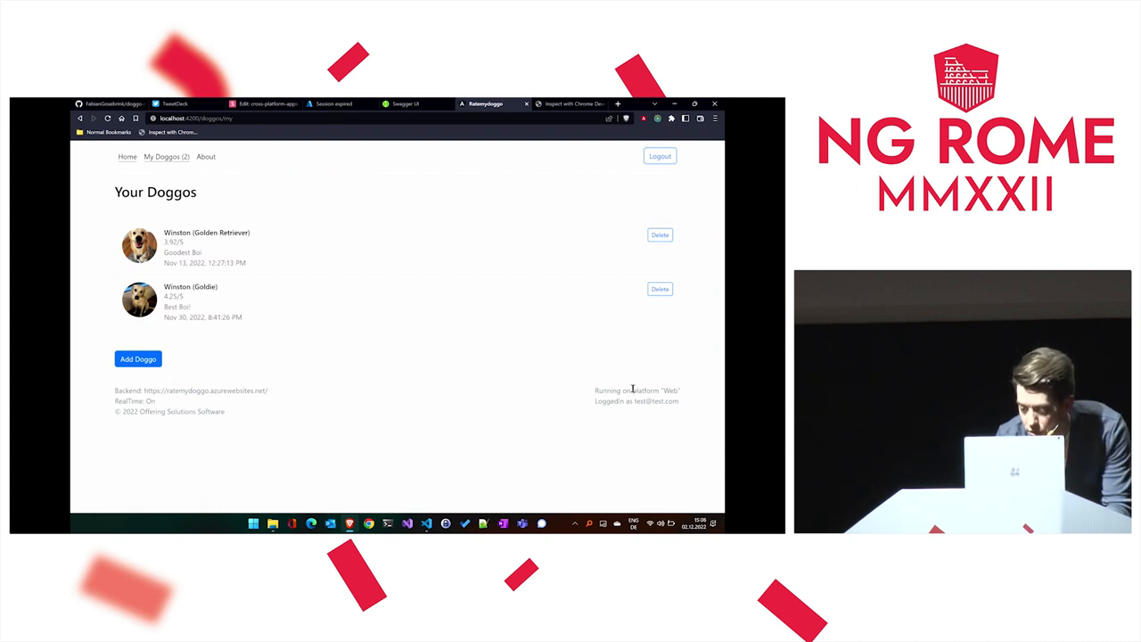
Step: Return to the Home rating page showing Winston at 3.92 / 5, then go back to the slides
{"action": "double_click", "coordinate": [651, 390]}
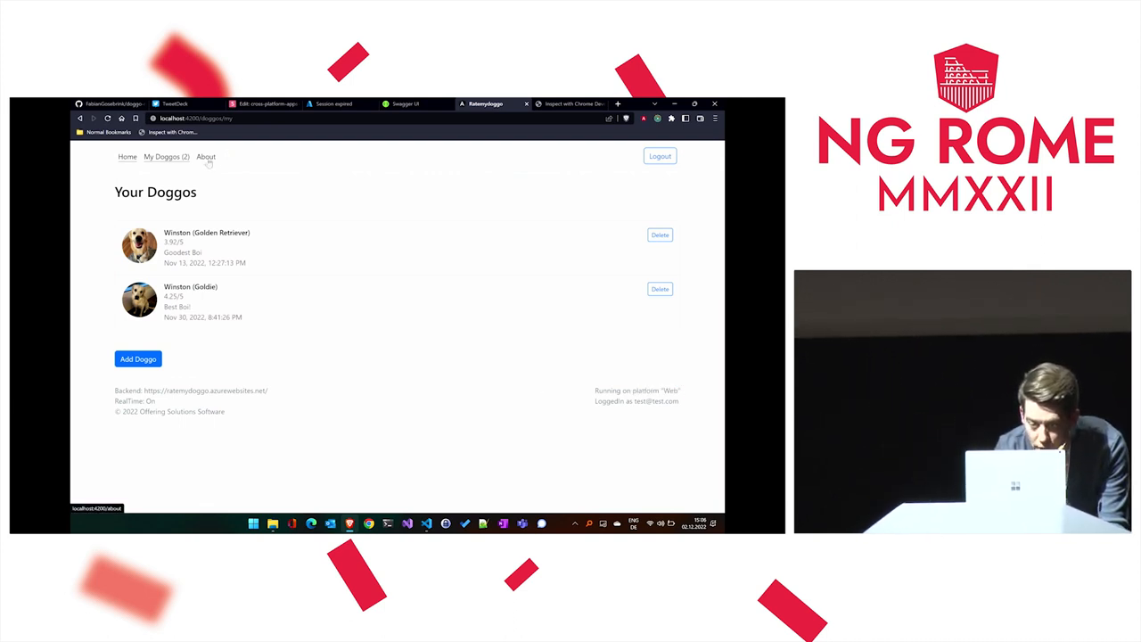
{"action": "left_click", "coordinate": [207, 156]}
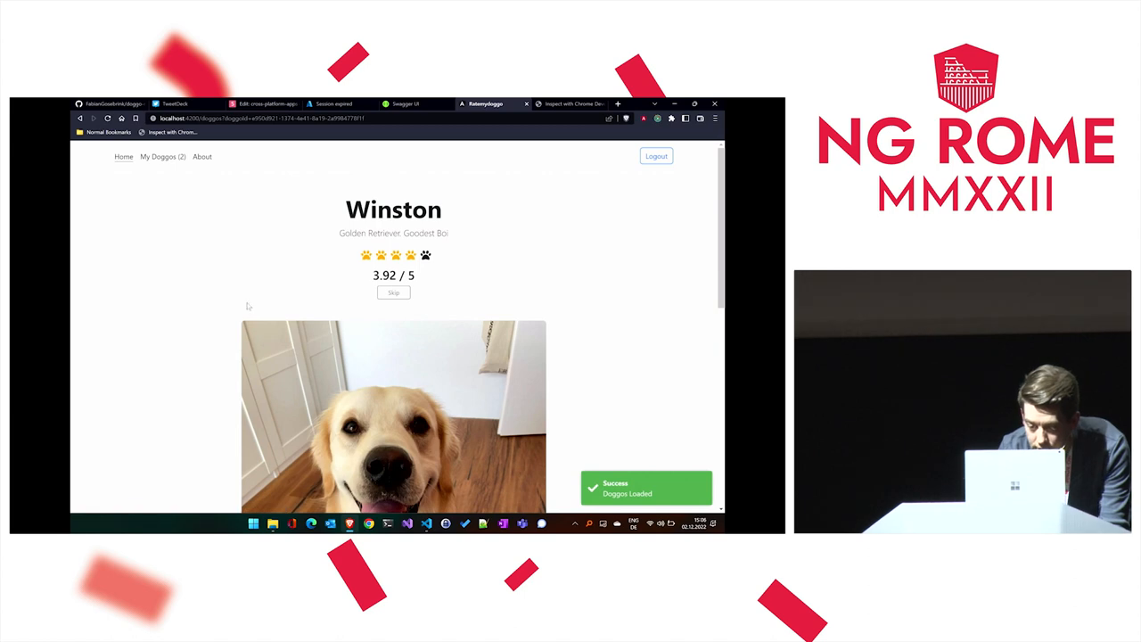
{"action": "scroll", "scroll_direction": "down", "scroll_amount": 3}
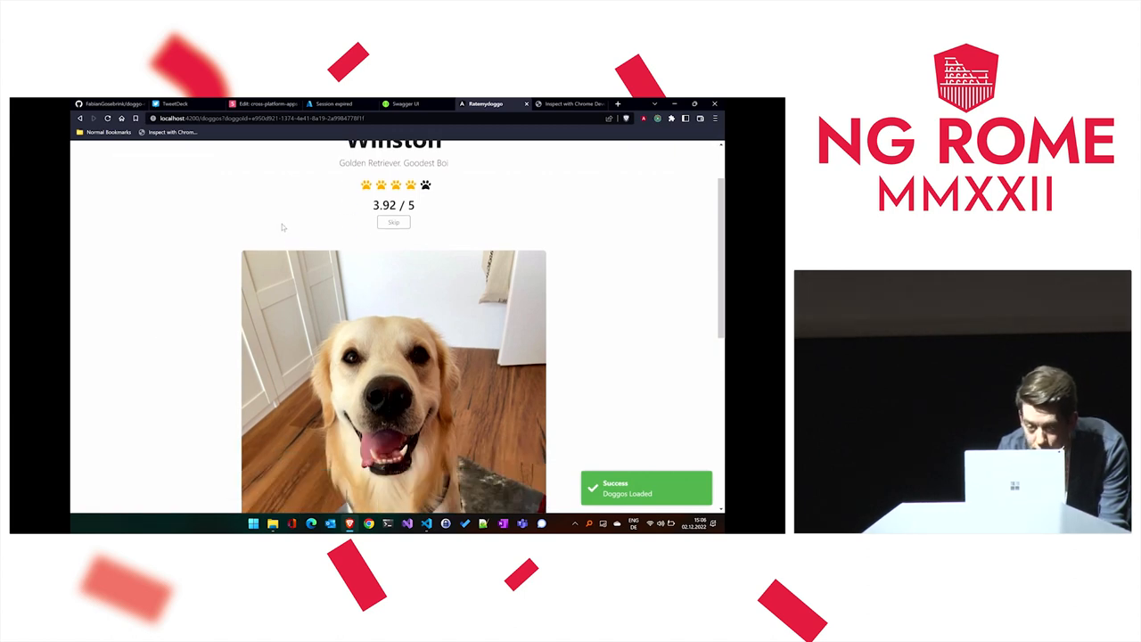
{"action": "left_click", "coordinate": [263, 103]}
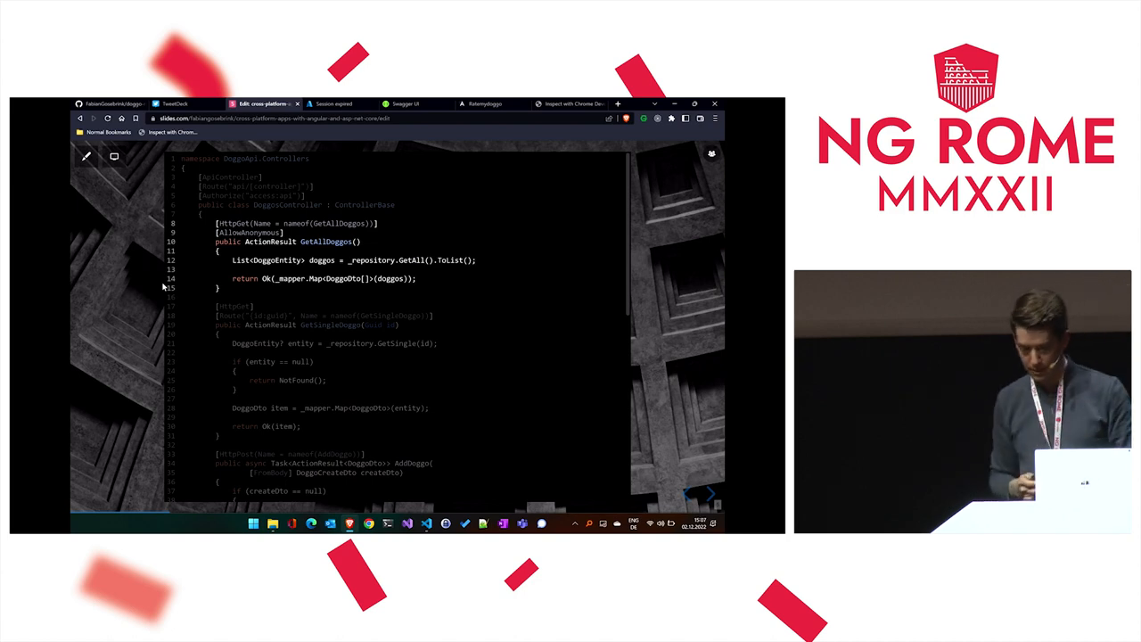
Step: Scroll the controller code slide down to the AddDoggo action broadcasting DoggoAdded
{"action": "scroll", "scroll_direction": "down", "scroll_amount": 3}
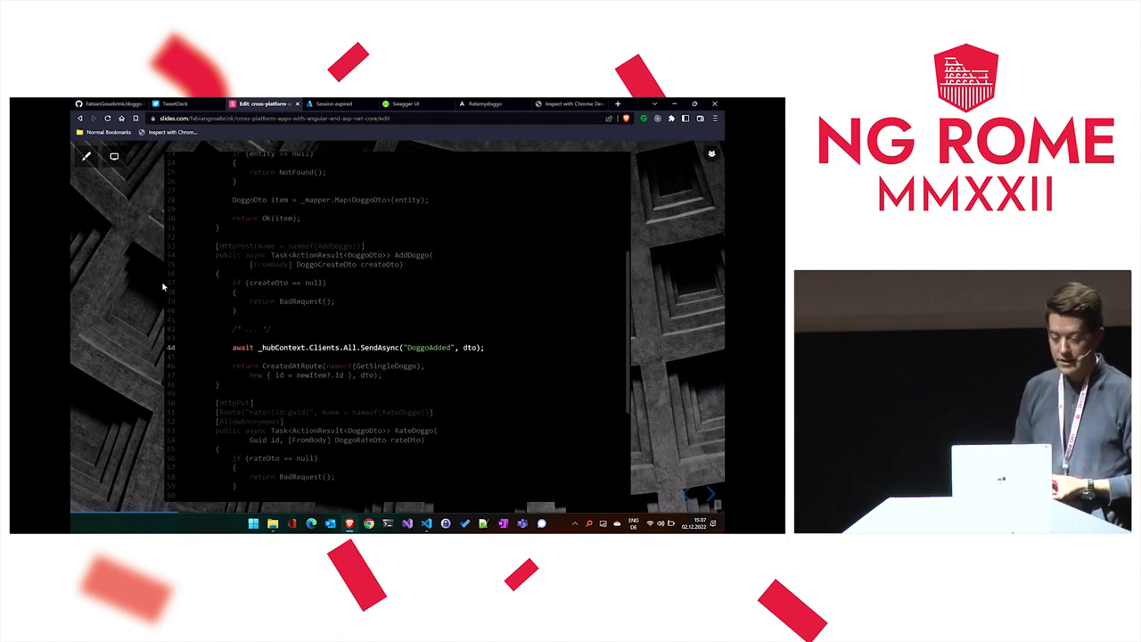
{"action": "scroll", "scroll_direction": "down", "scroll_amount": 3}
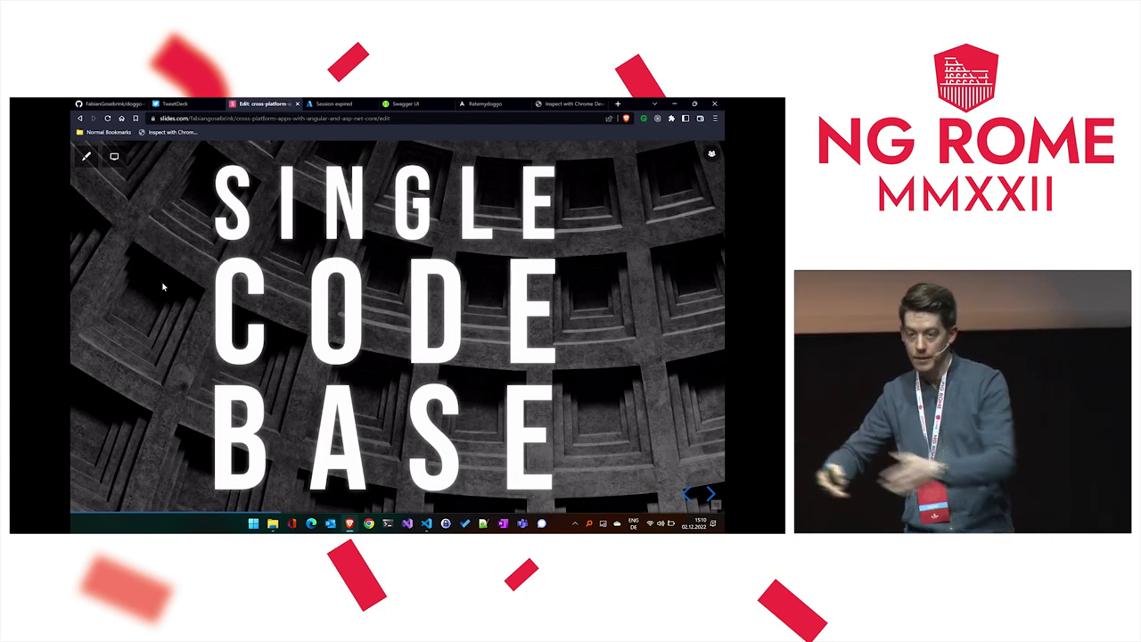
Step: Advance the deck to the Single Code Base slide
{"action": "left_click", "coordinate": [704, 494]}
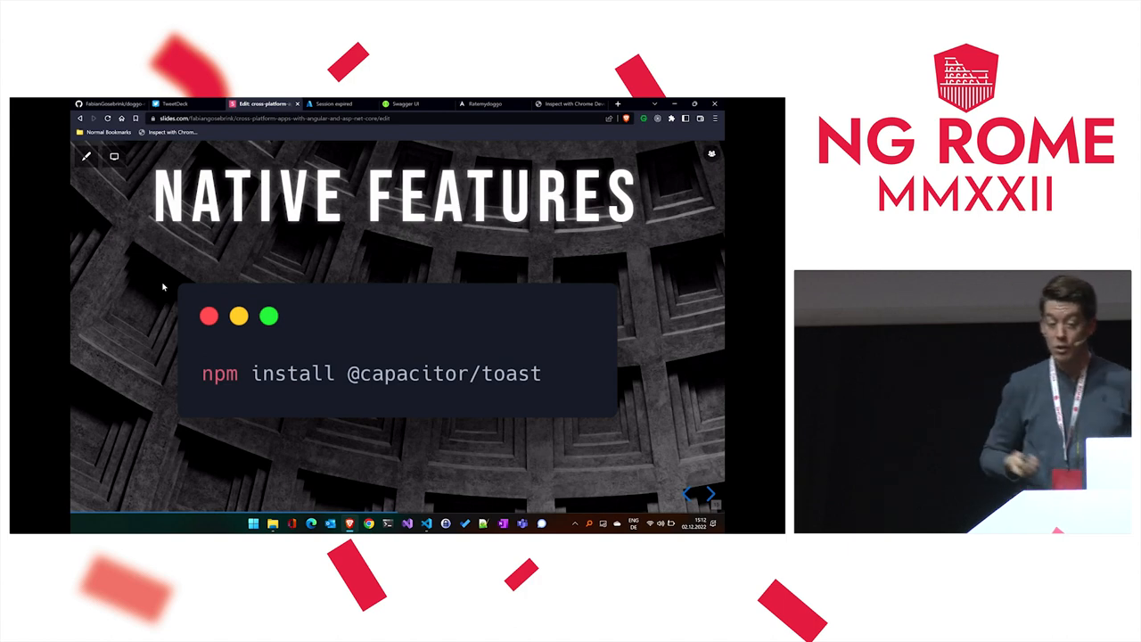
{"action": "left_click", "coordinate": [710, 494]}
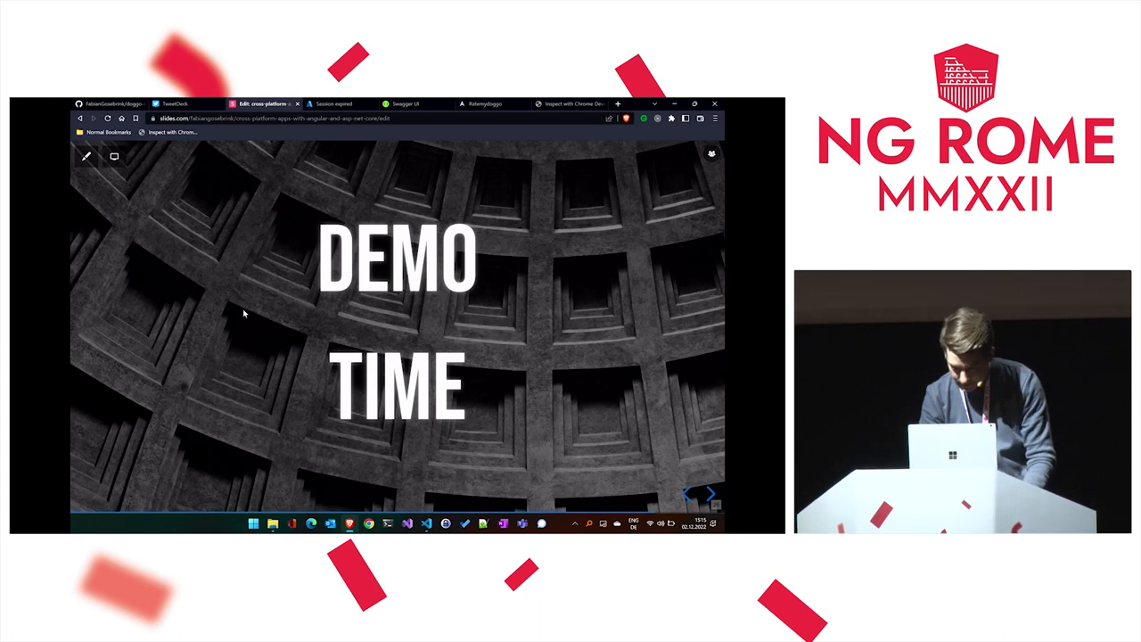
Step: Switch from the Demo Time slide to Visual Studio Code with the Angular dev server running
{"action": "left_click", "coordinate": [482, 103]}
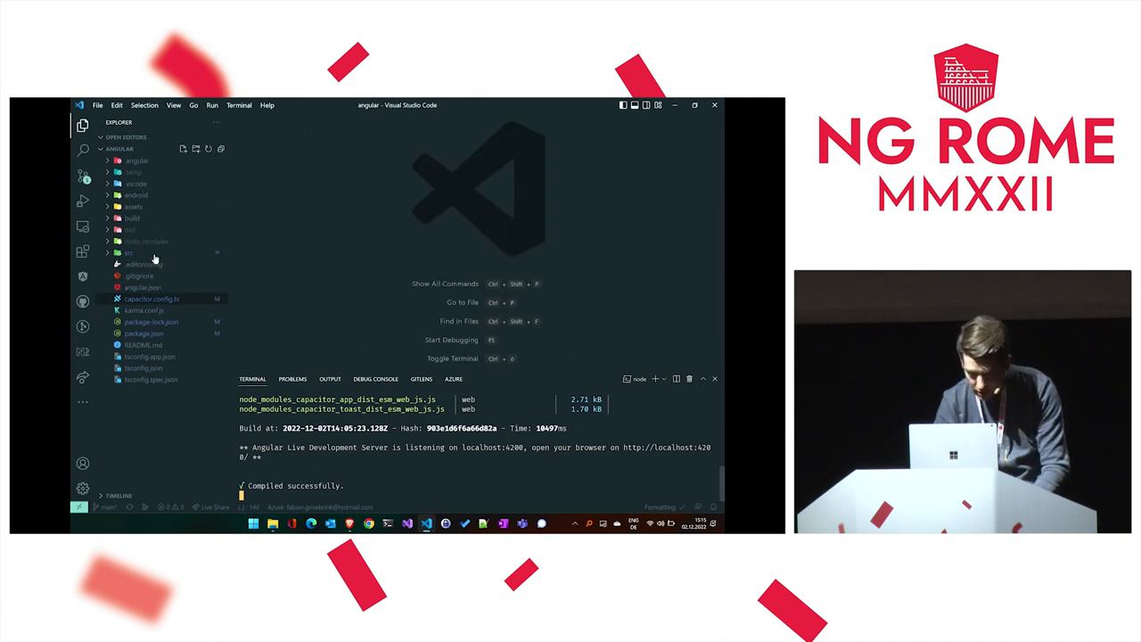
{"action": "mouse_move", "coordinate": [128, 253]}
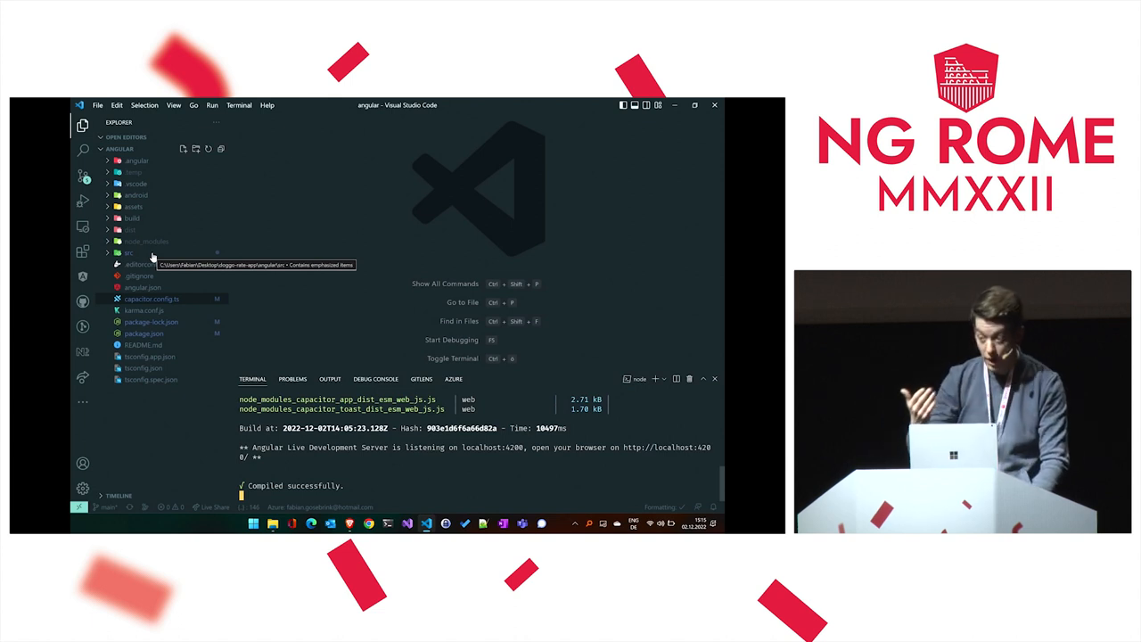
Step: Expand the Angular project's src folder in the Explorer
{"action": "left_click", "coordinate": [128, 253]}
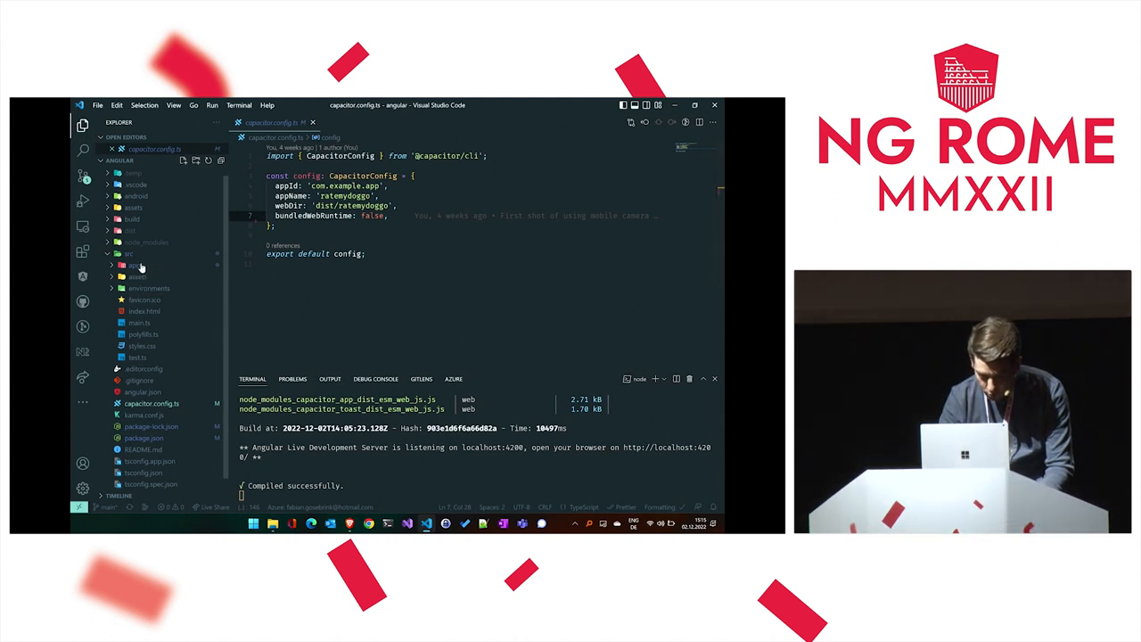
Step: Expand the app folder to list the routing module and app component files
{"action": "left_click", "coordinate": [128, 263]}
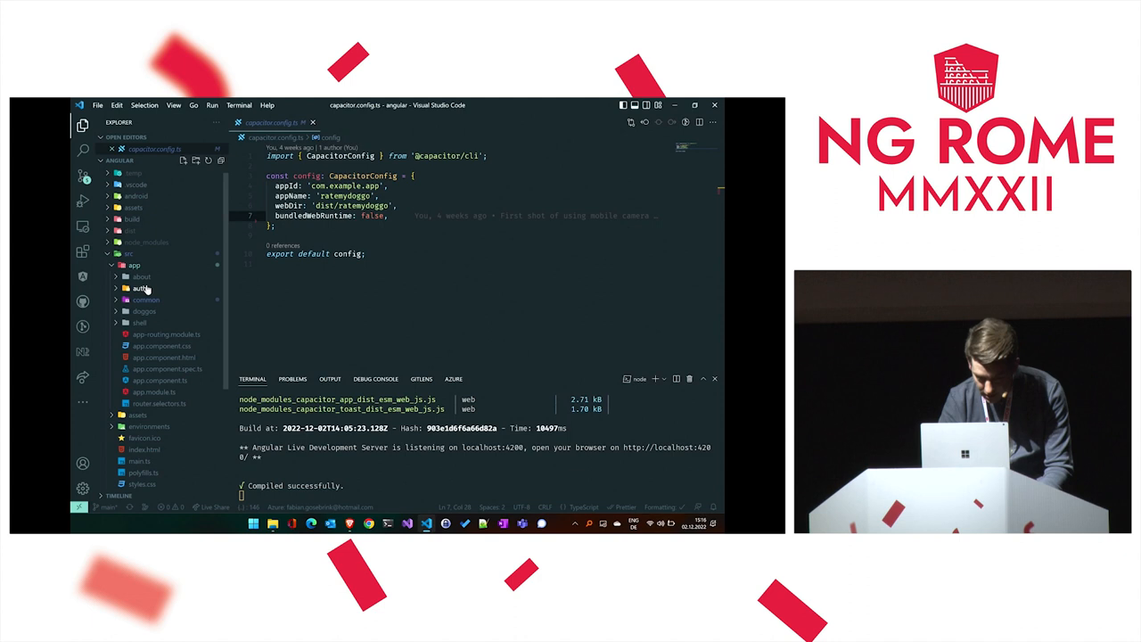
{"action": "mouse_move", "coordinate": [139, 288]}
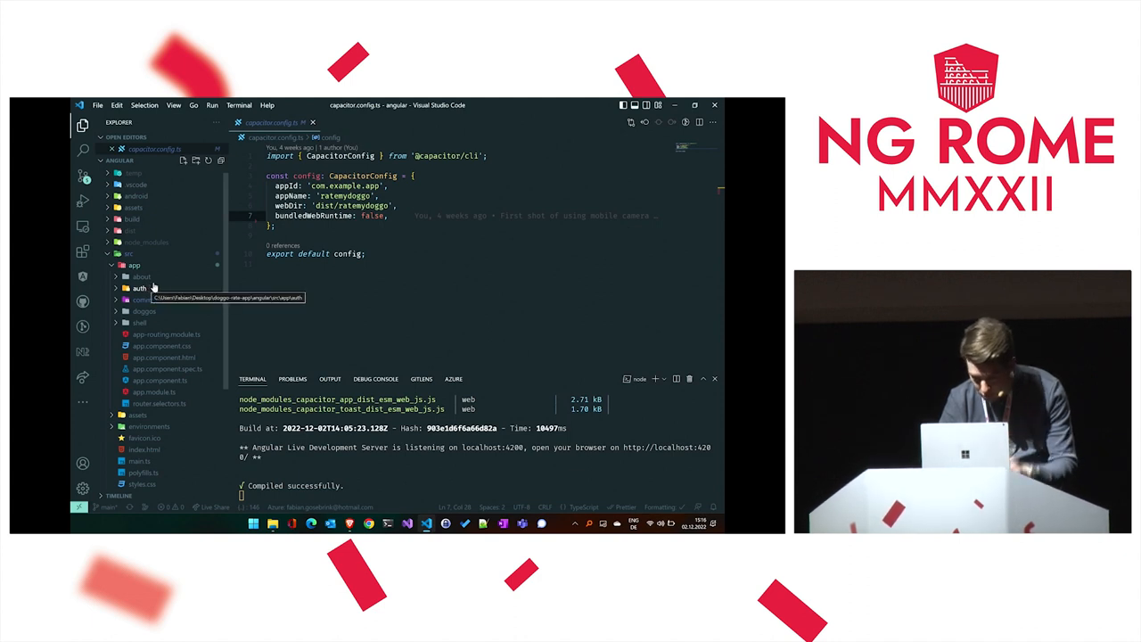
{"action": "left_click", "coordinate": [144, 299]}
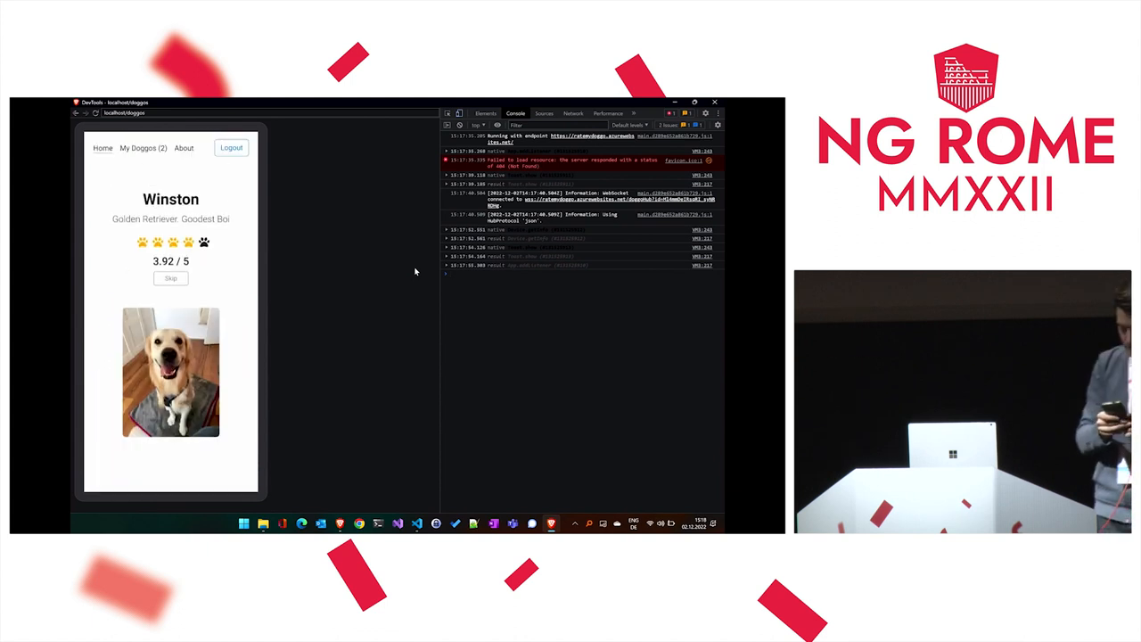
{"action": "left_click", "coordinate": [142, 146]}
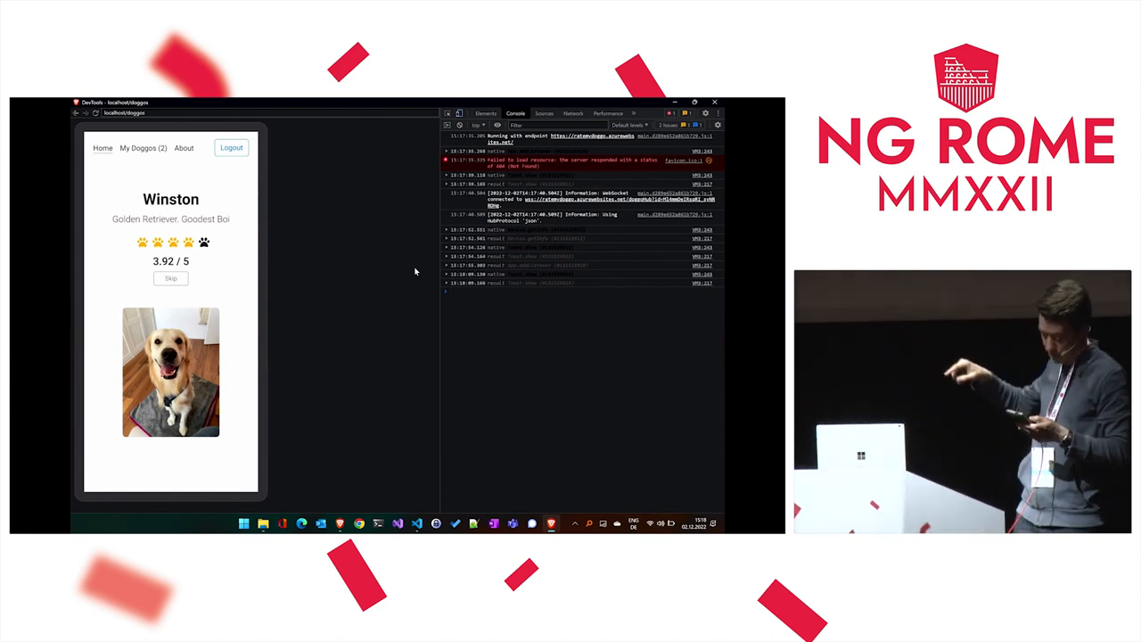
{"action": "left_click", "coordinate": [139, 146]}
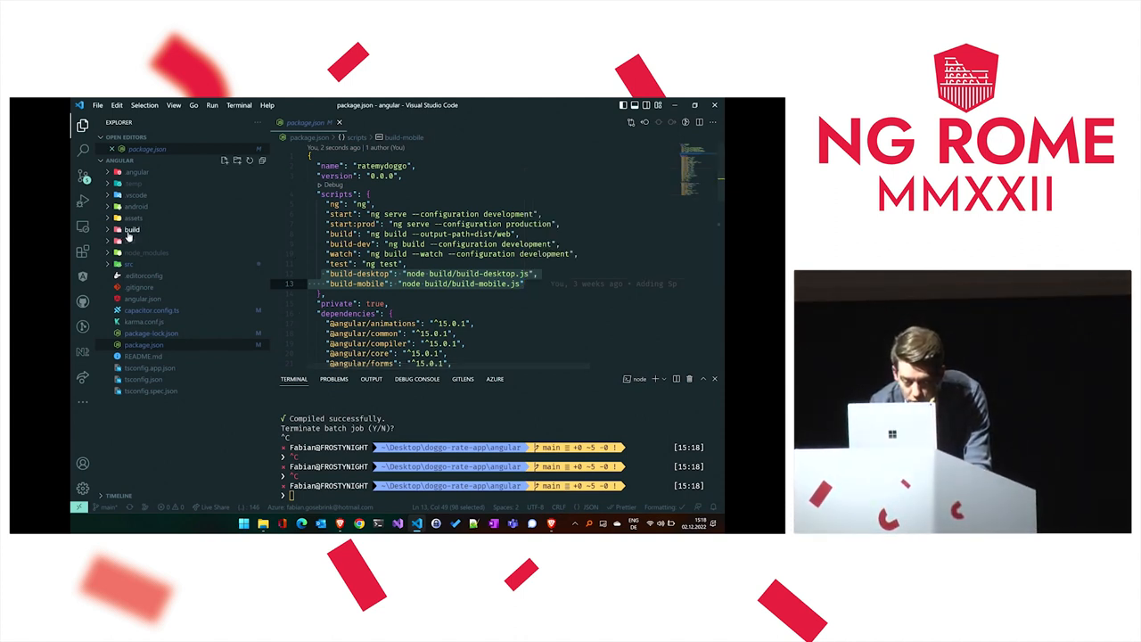
Step: Open build-mobile.js from the expanded build folder in the Explorer sidebar
{"action": "left_click", "coordinate": [132, 228]}
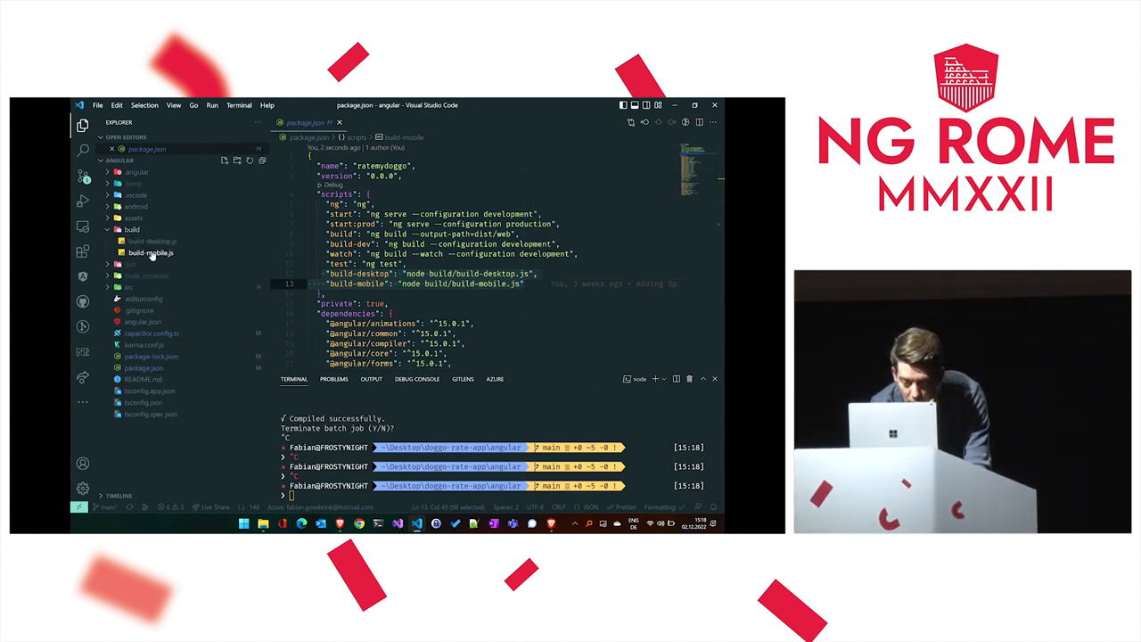
{"action": "left_click", "coordinate": [150, 253]}
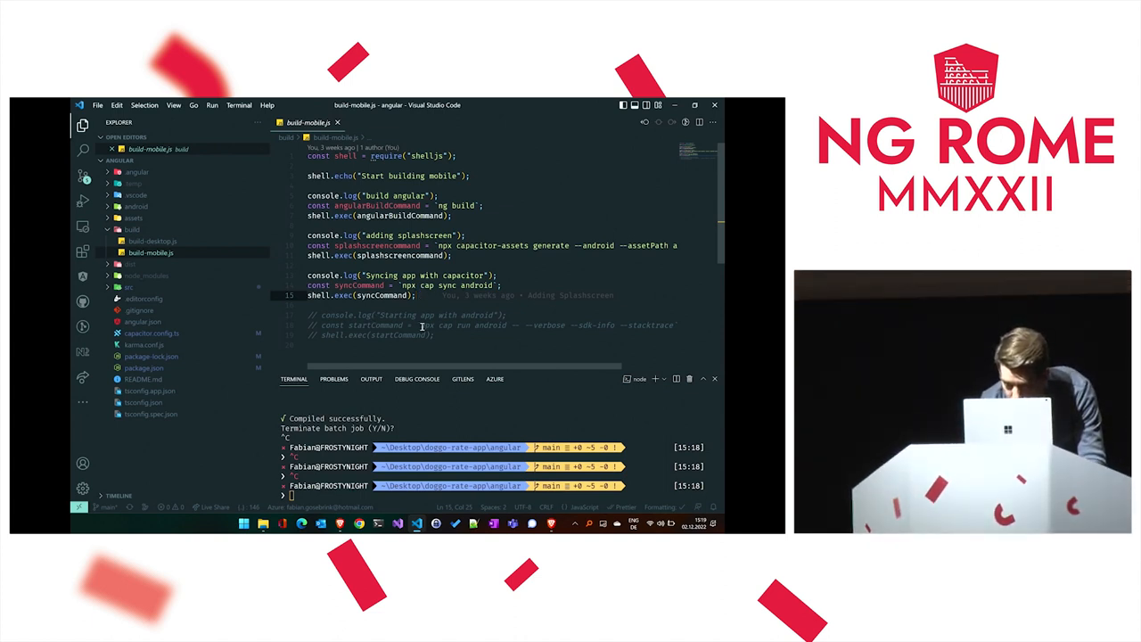
Step: Clear the integrated terminal's old output beneath build-mobile.js
{"action": "left_click_drag", "start_coordinate": [421, 325], "coordinate": [674, 324]}
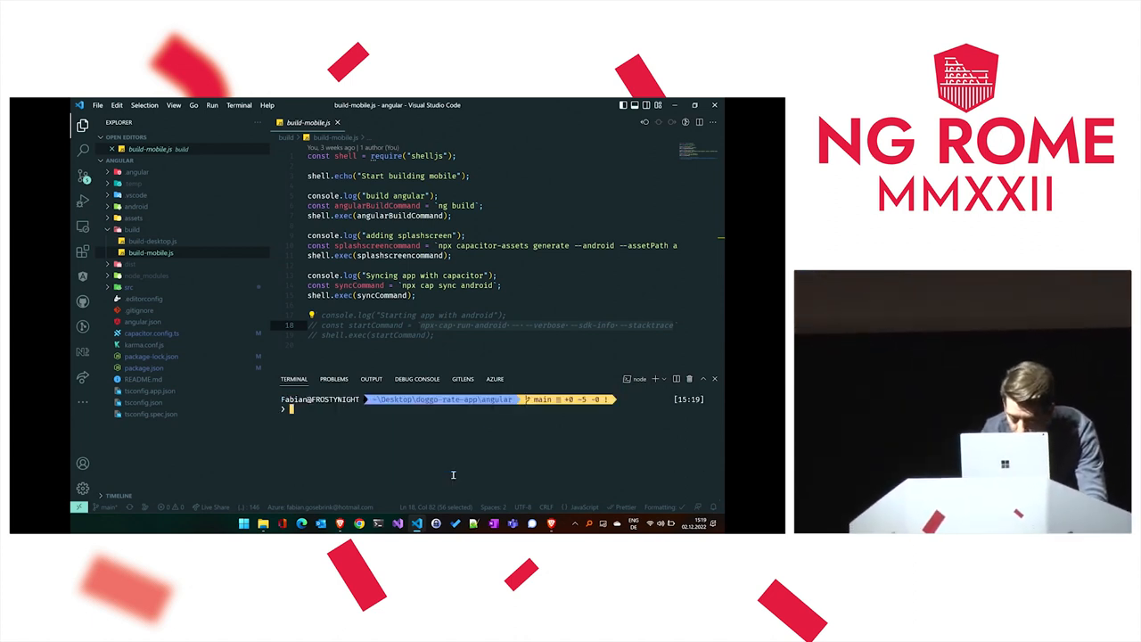
Step: Run npm run build-desktop and review build-desktop.js while it completes
{"action": "type", "text": "npm run build-desktop"}
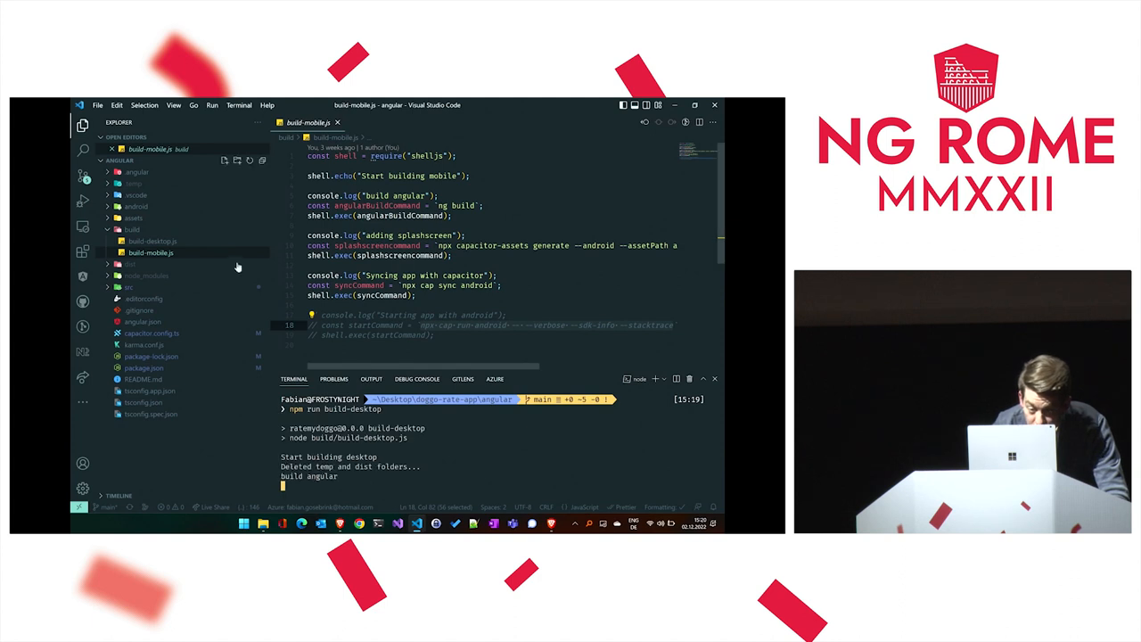
{"action": "left_click", "coordinate": [152, 241]}
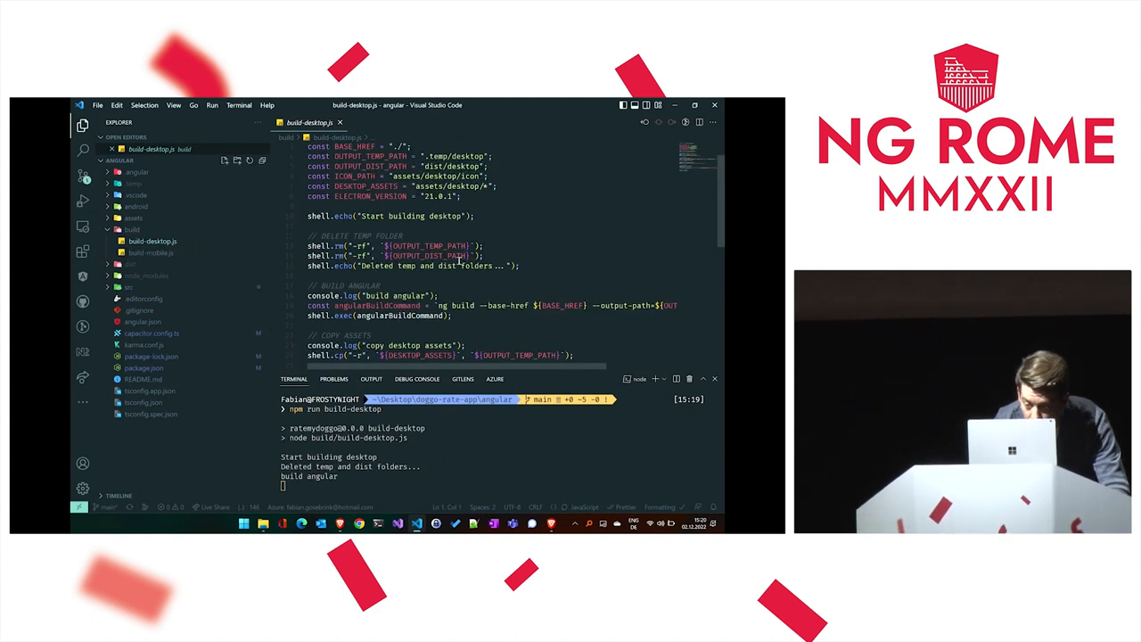
{"action": "scroll", "scroll_direction": "down", "scroll_amount": 3}
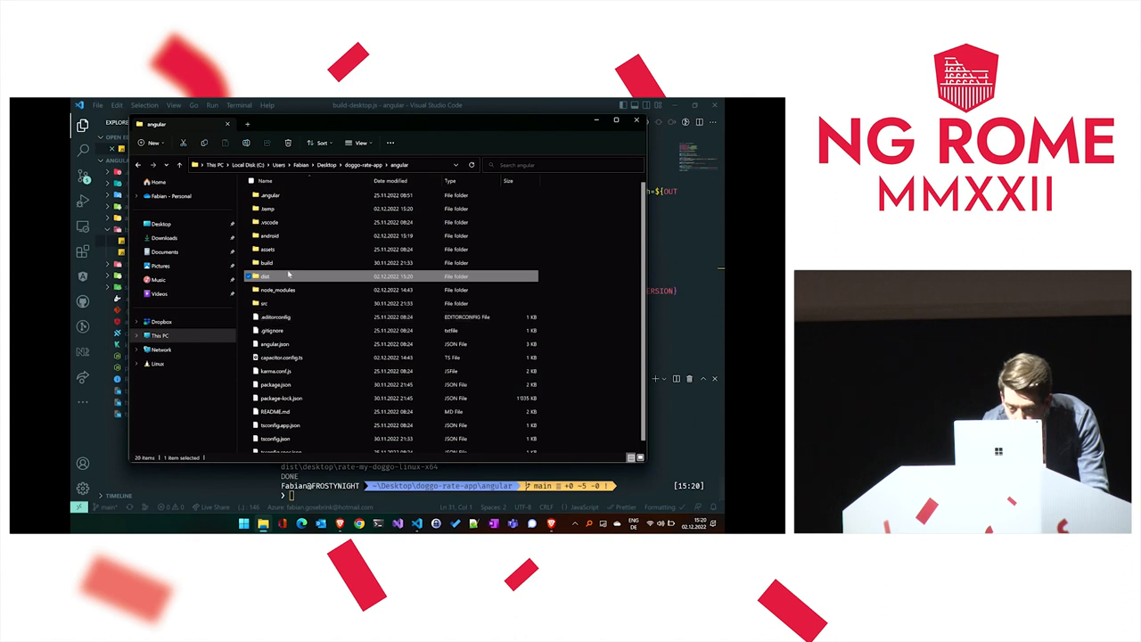
Step: Launch rate-my-doggo.exe from dist > desktop > rate-my-doggo-win32-x64
{"action": "double_click", "coordinate": [264, 274]}
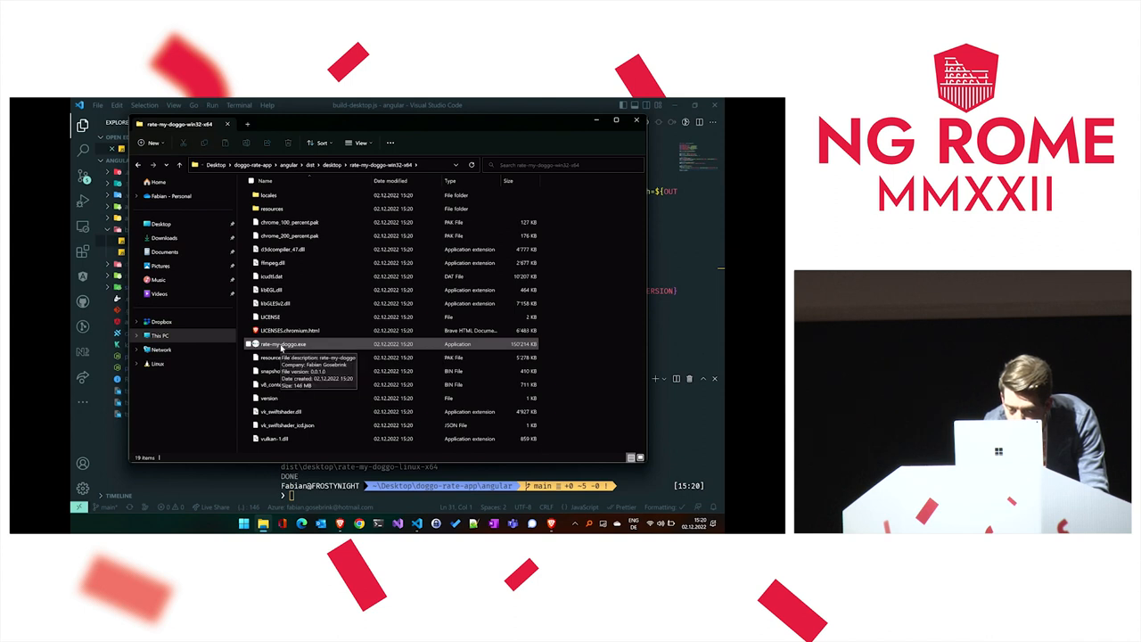
{"action": "double_click", "coordinate": [282, 342]}
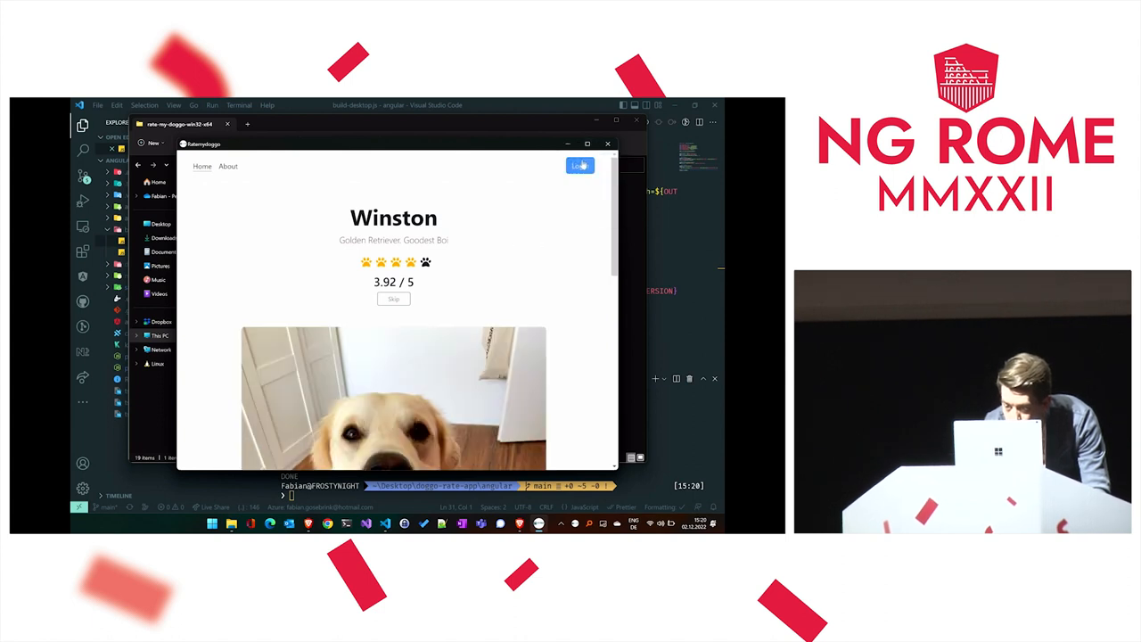
{"action": "left_click", "coordinate": [579, 166]}
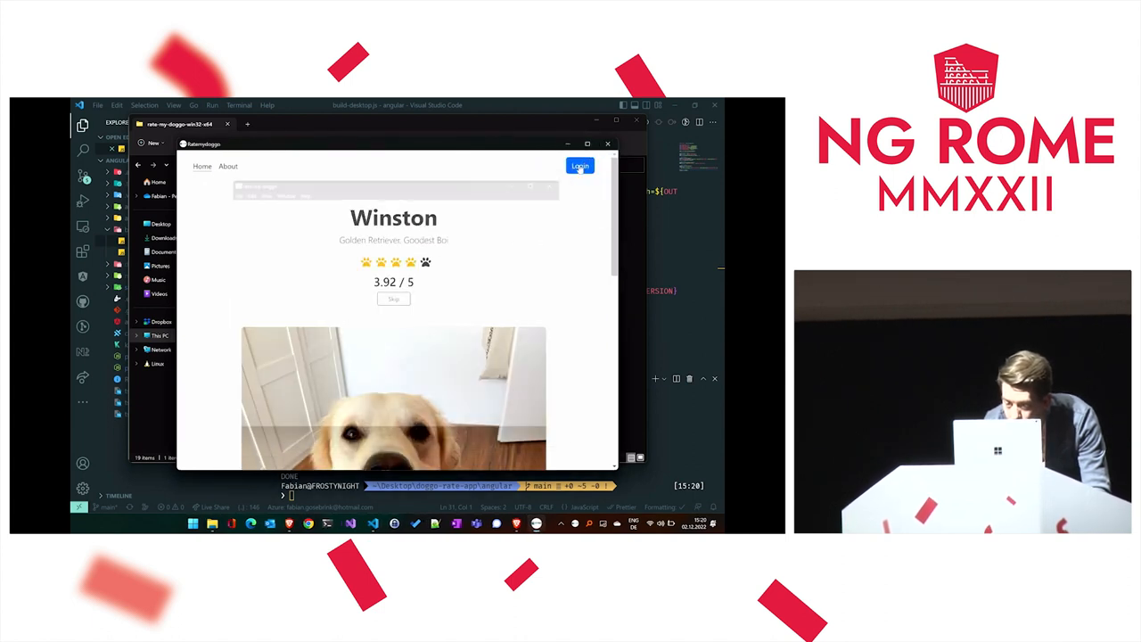
{"action": "left_click", "coordinate": [579, 166]}
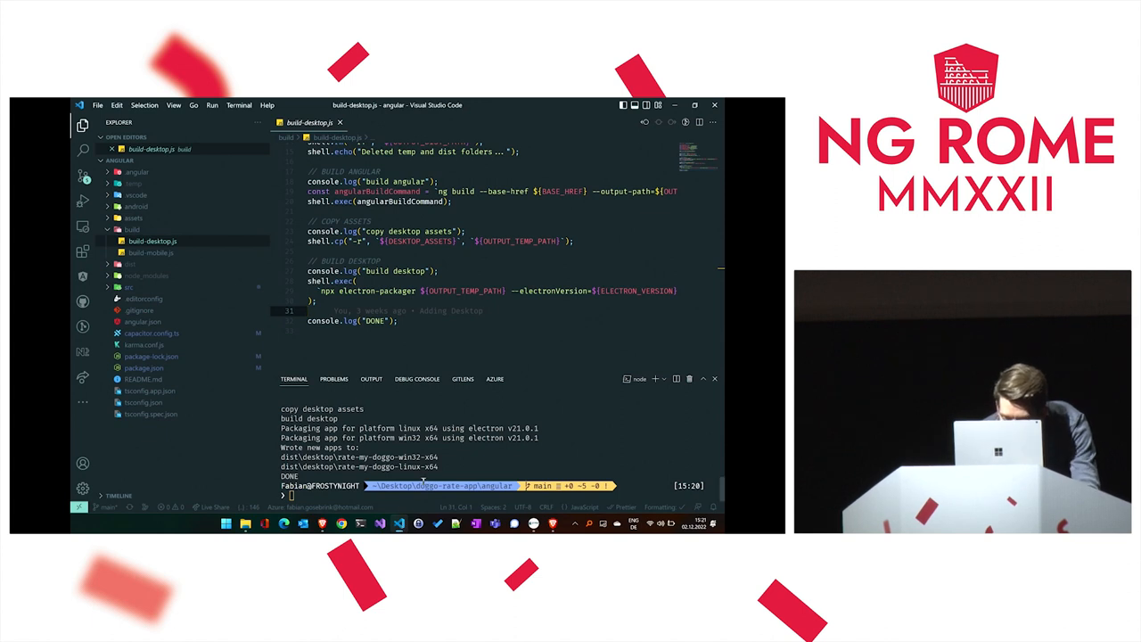
Step: Serve the Angular app locally with npm start in the terminal
{"action": "type", "text": "npm"}
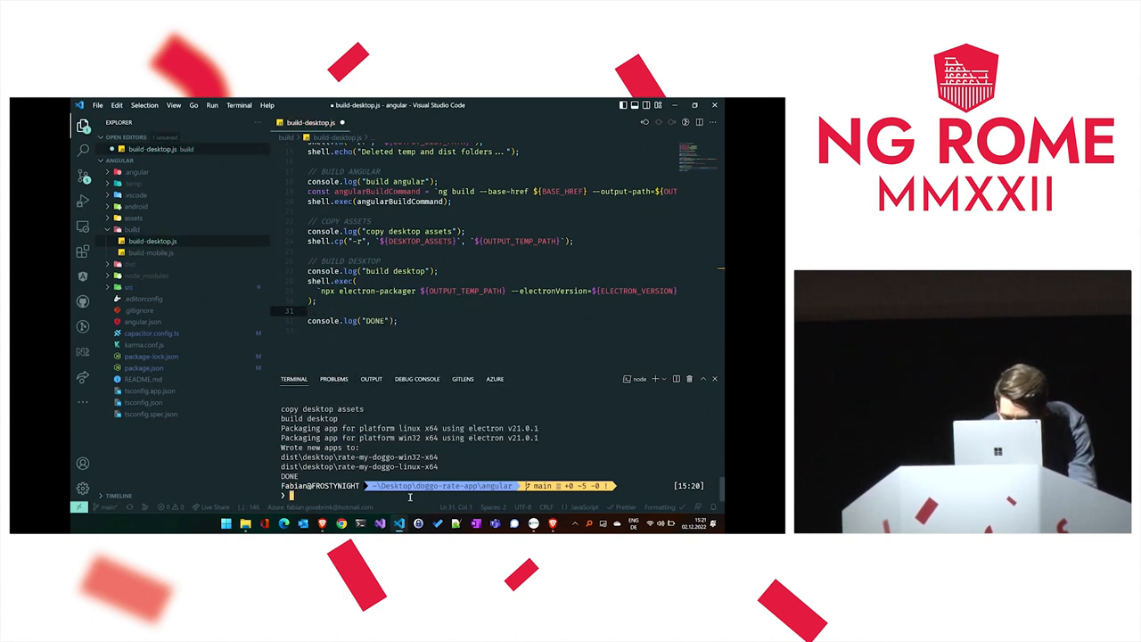
{"action": "type", "text": "npm start"}
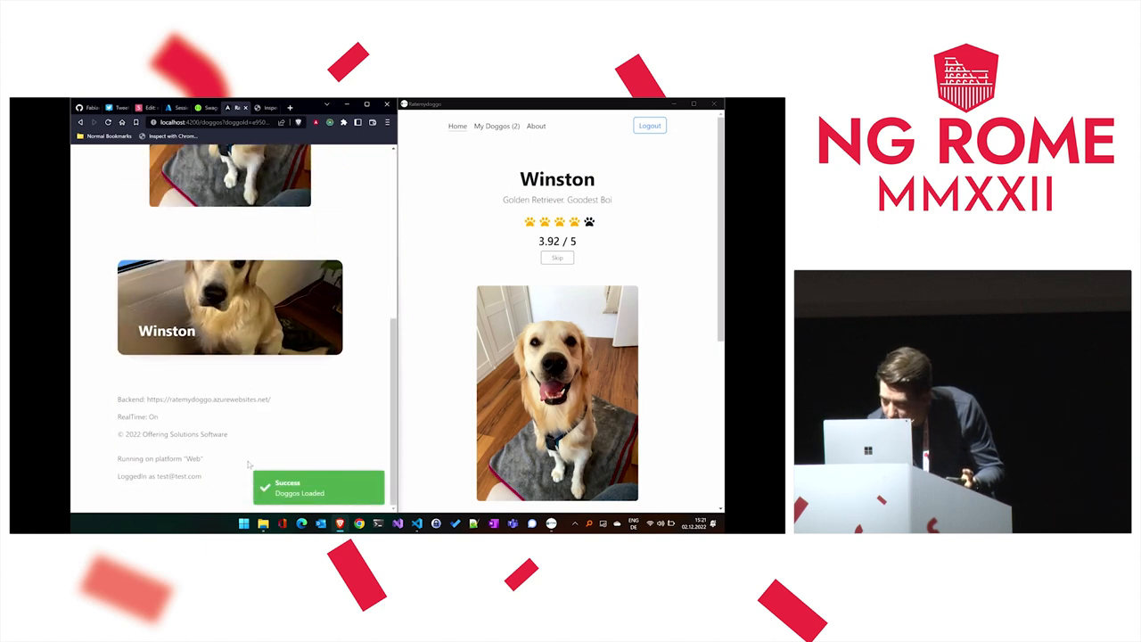
Step: Scroll the localhost Doggos app to its footer reporting the Web platform
{"action": "scroll", "scroll_direction": "down", "scroll_amount": 3}
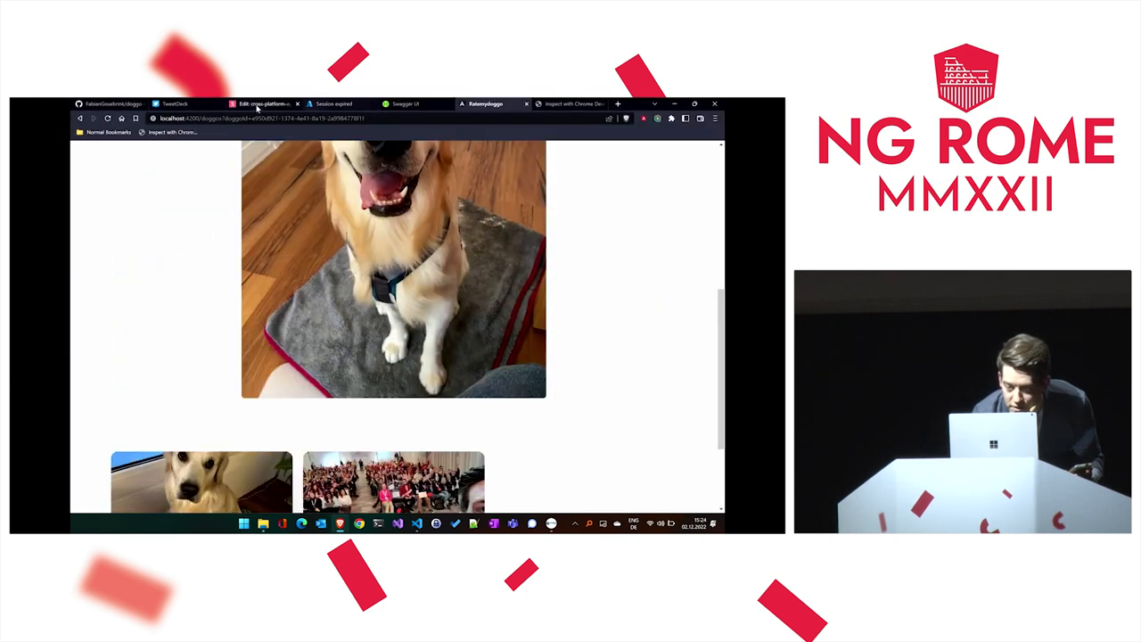
Step: Switch to the slides.com tab showing the Demo Time slide
{"action": "left_click", "coordinate": [264, 103]}
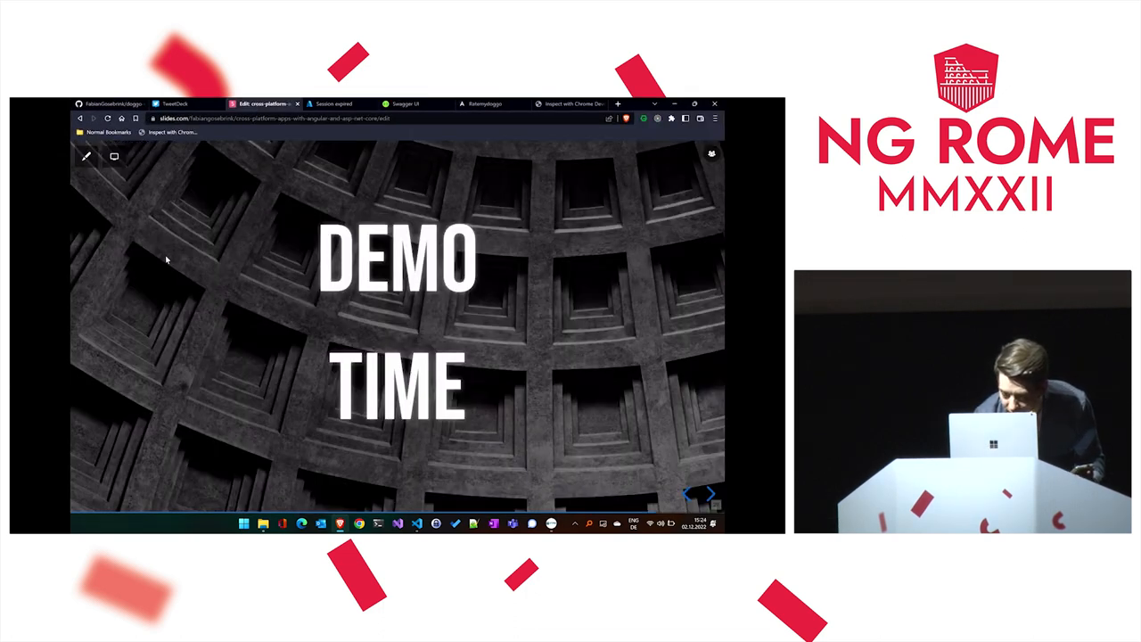